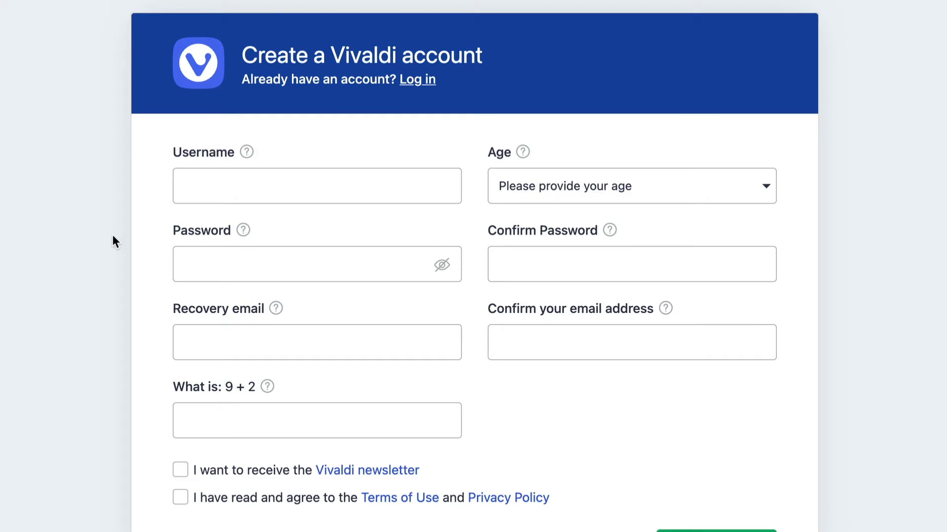
{"action": "mouse_move", "coordinate": [339, 194]}
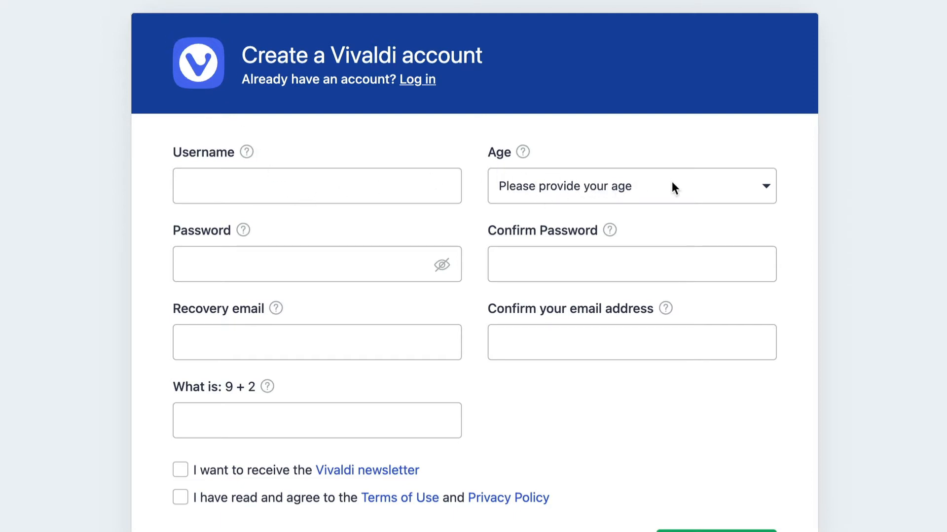
{"action": "mouse_move", "coordinate": [356, 275]}
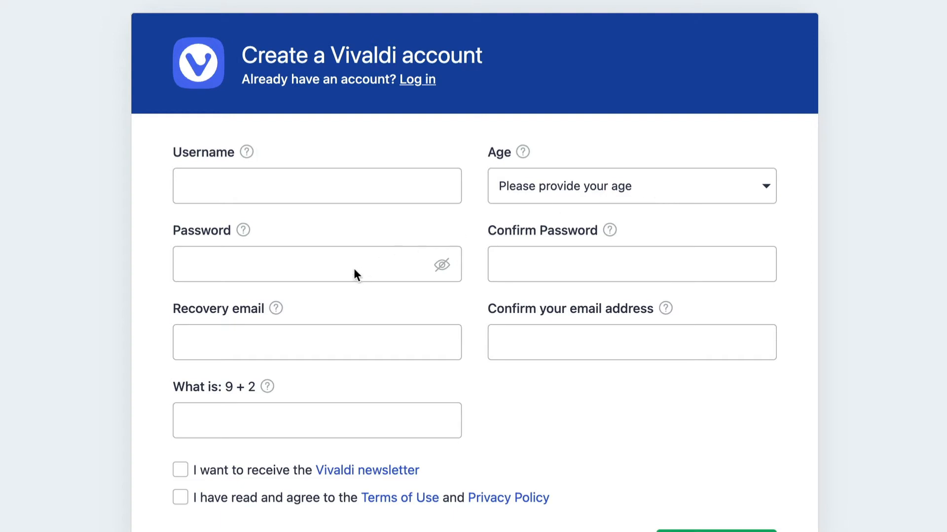
{"action": "mouse_move", "coordinate": [313, 280]}
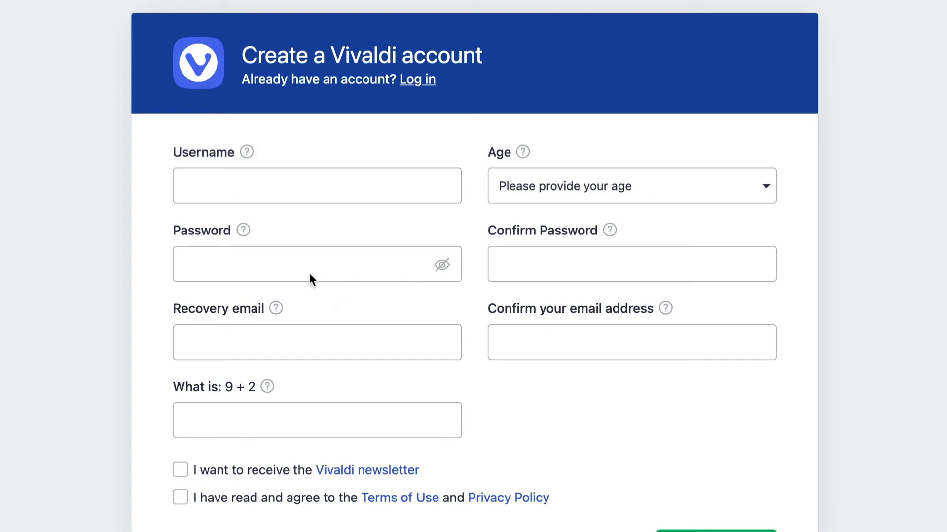
{"action": "mouse_move", "coordinate": [471, 297]}
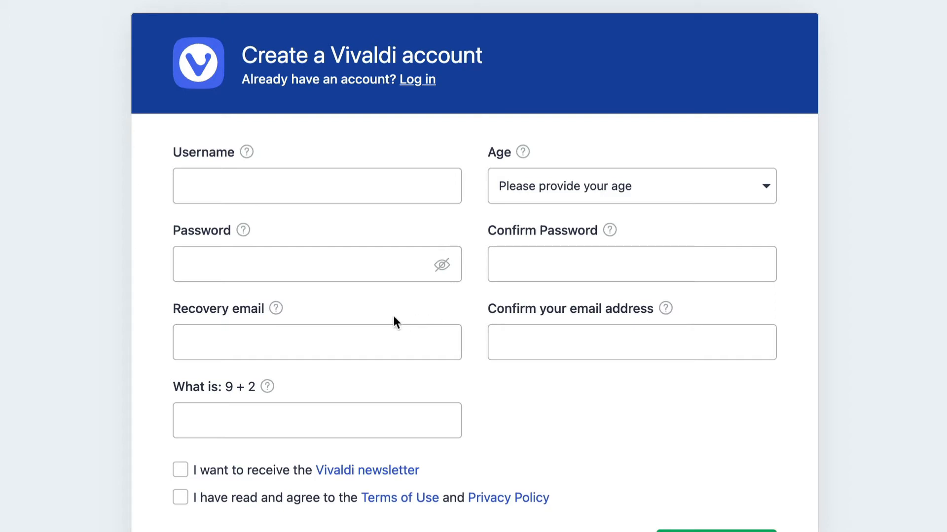
{"action": "mouse_move", "coordinate": [291, 326]}
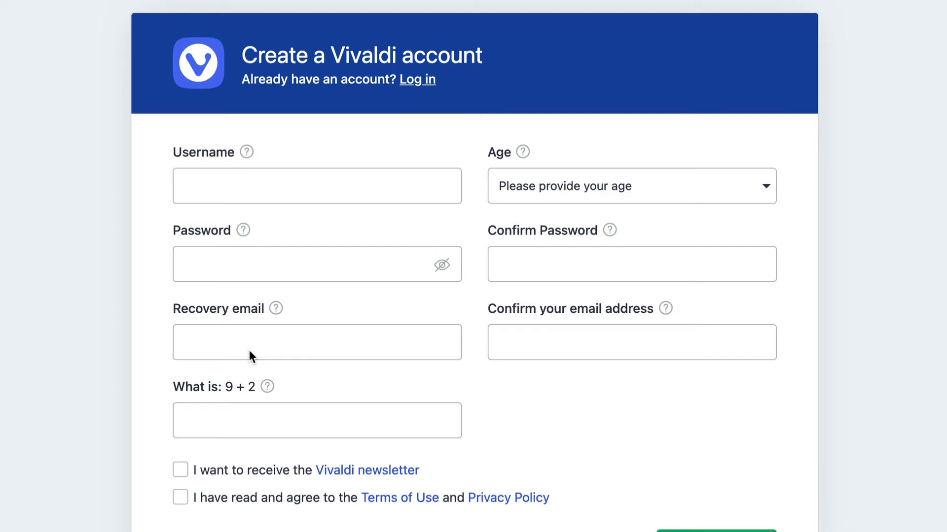
{"action": "mouse_move", "coordinate": [487, 367]}
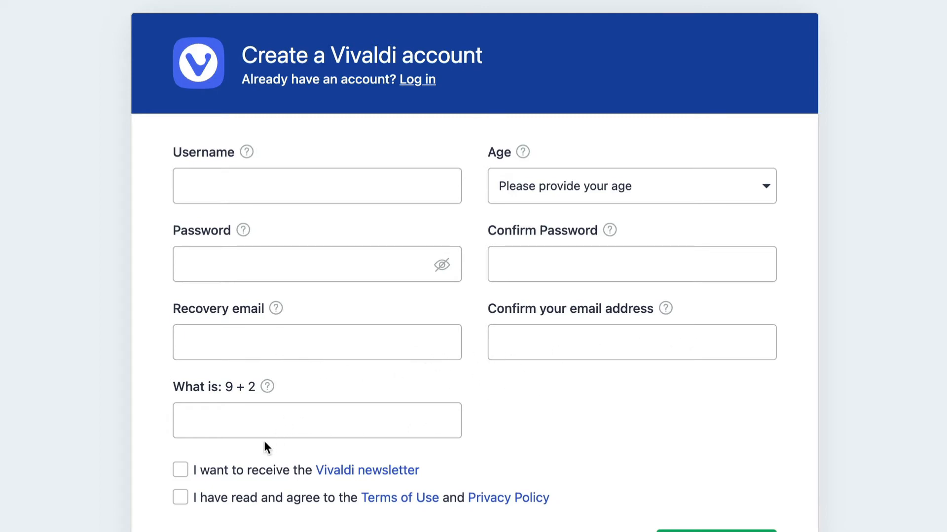
{"action": "mouse_move", "coordinate": [201, 500]}
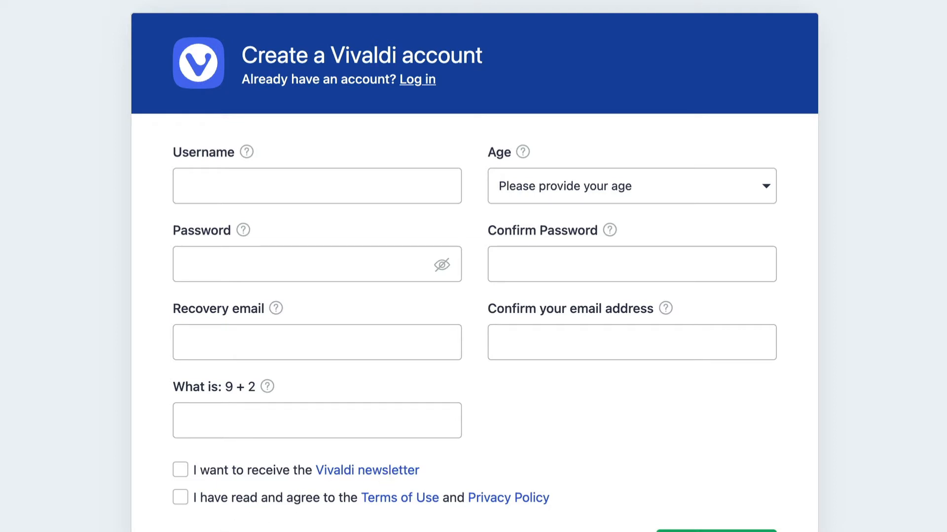
{"action": "mouse_move", "coordinate": [314, 516]}
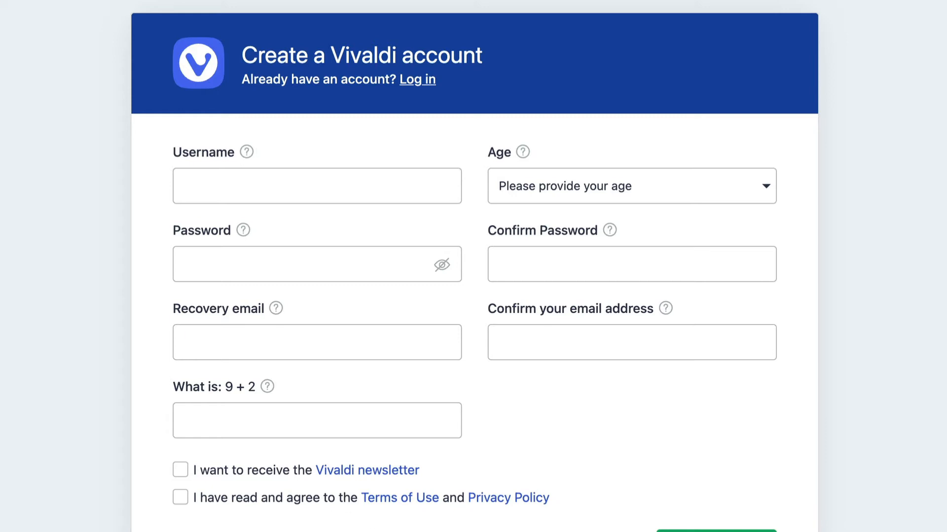
{"action": "mouse_move", "coordinate": [590, 455]}
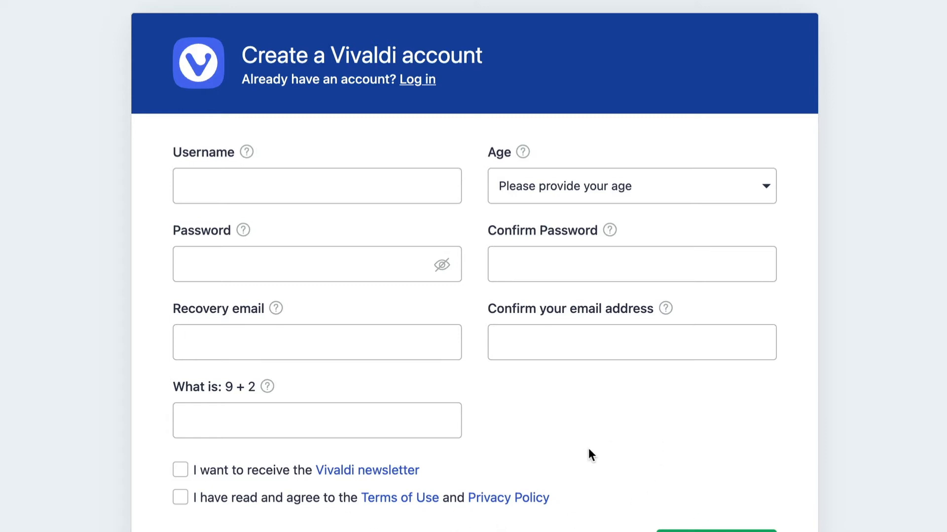
{"action": "mouse_move", "coordinate": [586, 457]}
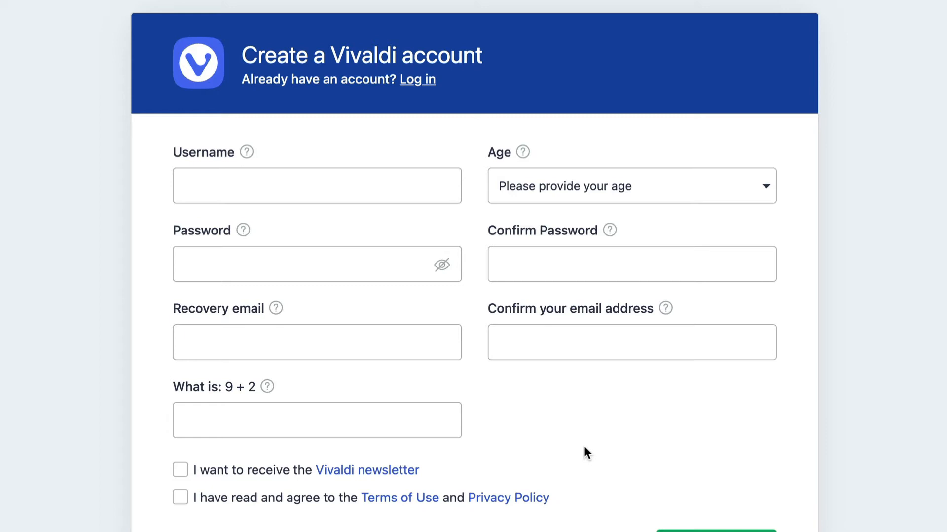
{"action": "mouse_move", "coordinate": [581, 36]}
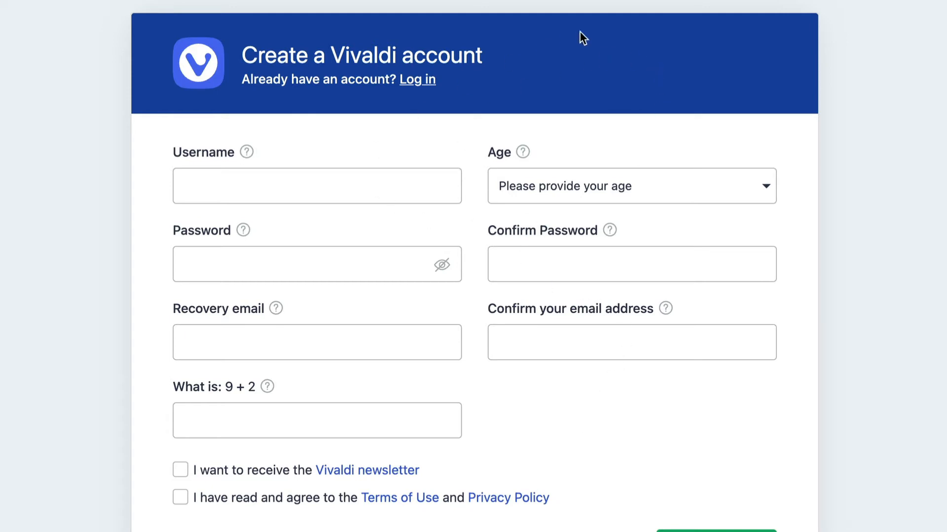
{"action": "mouse_move", "coordinate": [65, 62]}
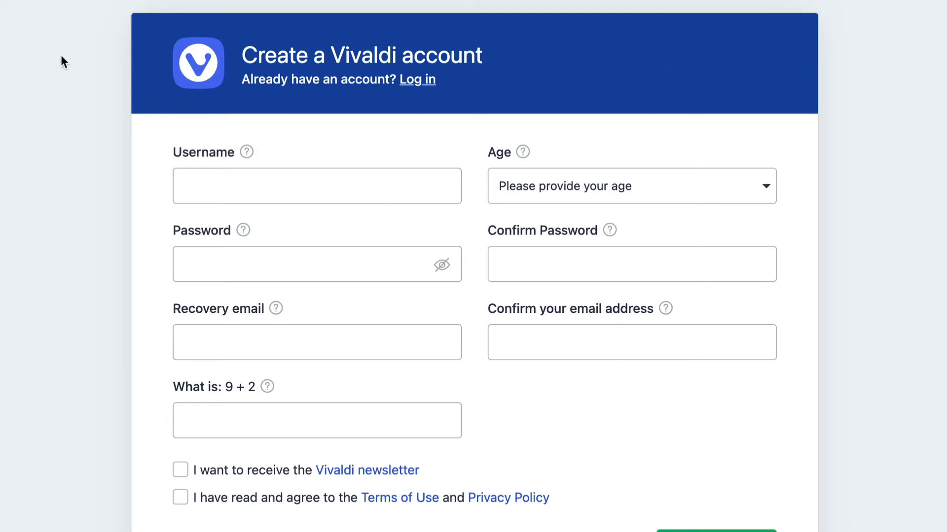
{"action": "mouse_move", "coordinate": [203, 83]}
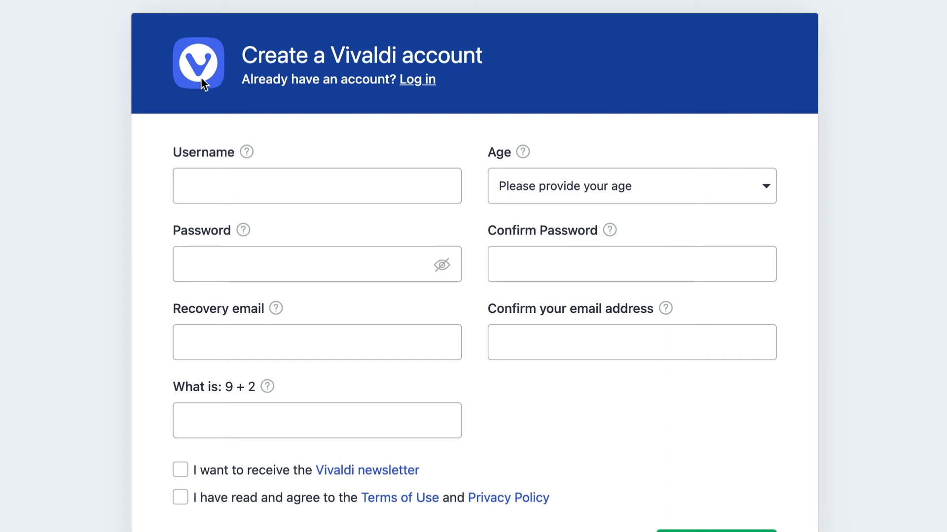
{"action": "mouse_move", "coordinate": [497, 77]}
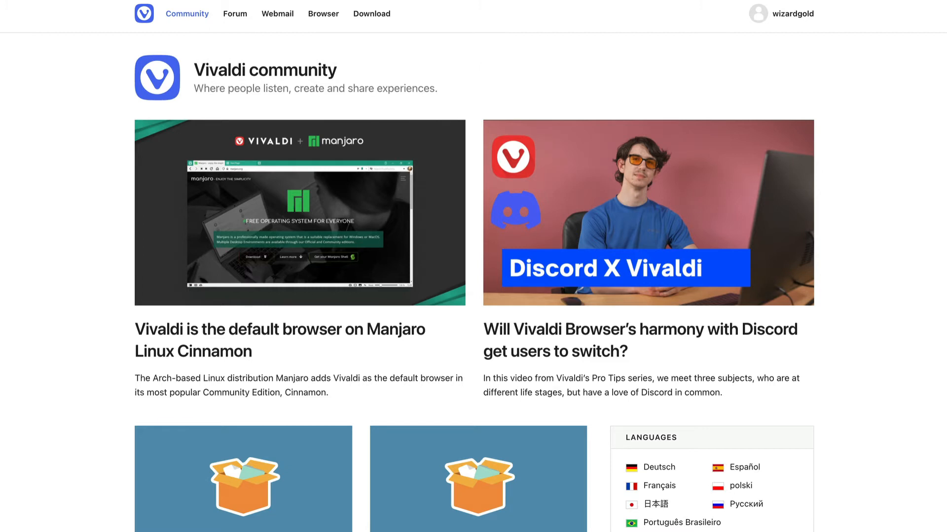
Step: Sign in to Vivaldi Webmail with the saved Spondicious login from the autofill list
{"action": "left_click", "coordinate": [277, 14]}
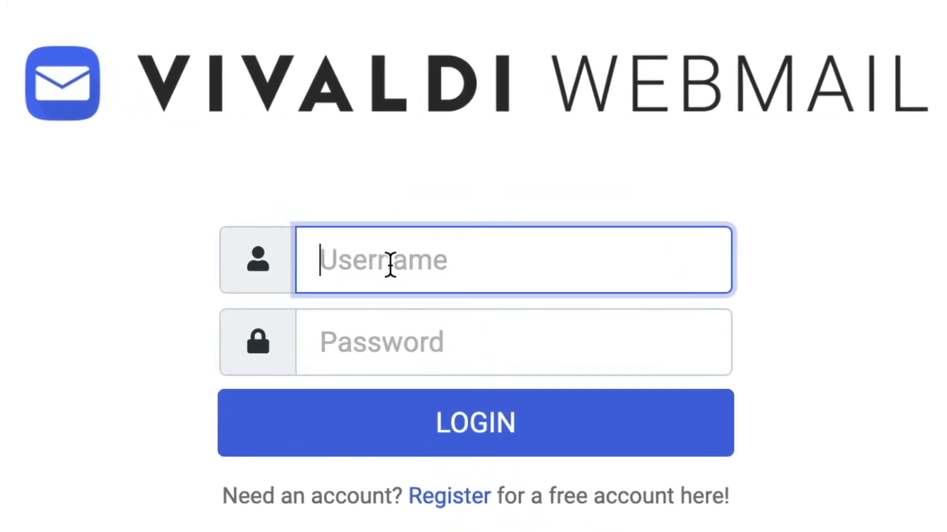
{"action": "type", "text": "Spondicious"}
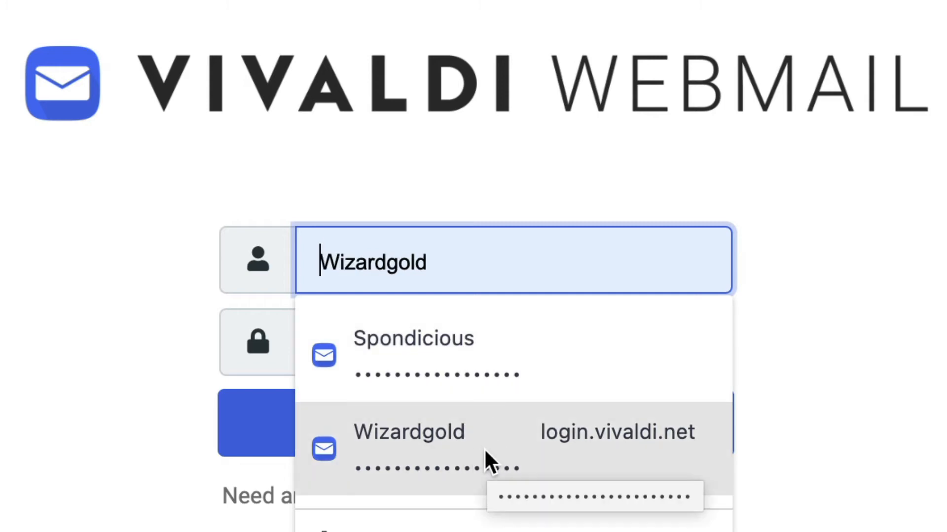
{"action": "left_click", "coordinate": [414, 353]}
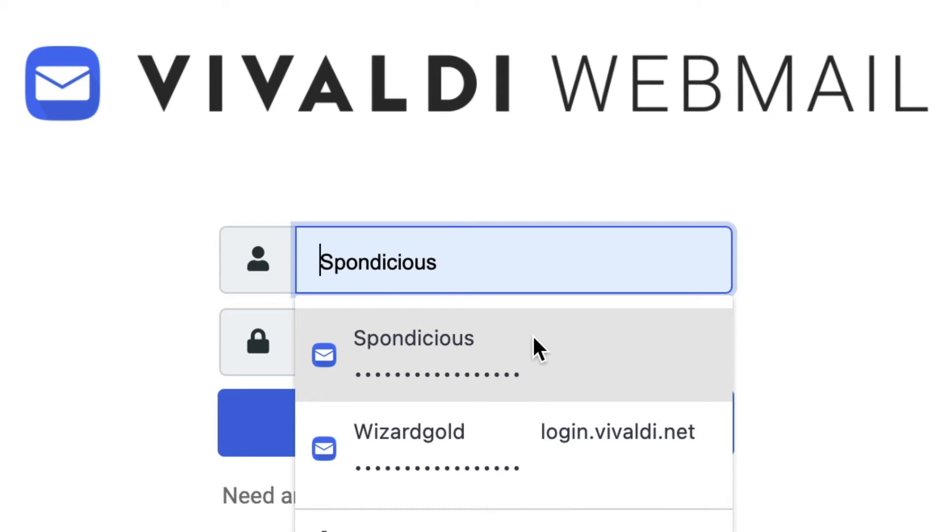
{"action": "left_click", "coordinate": [413, 353]}
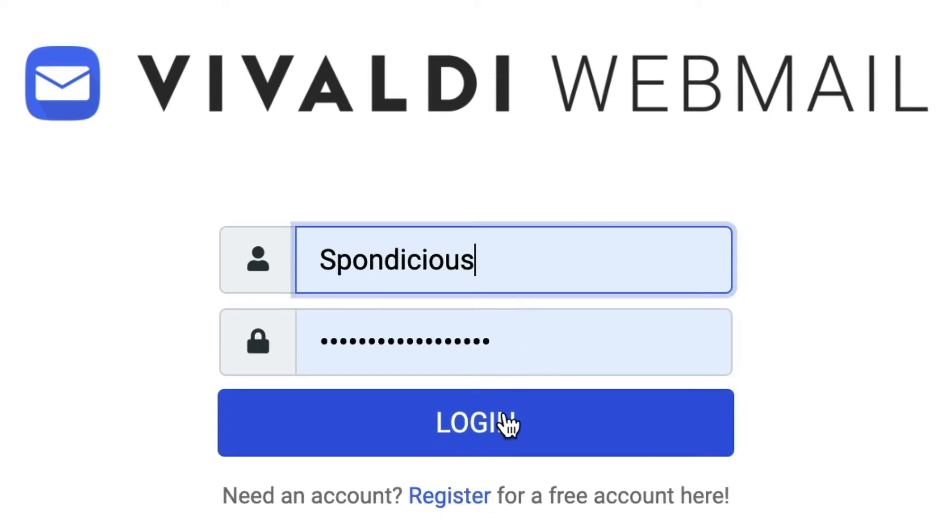
{"action": "left_click", "coordinate": [477, 422]}
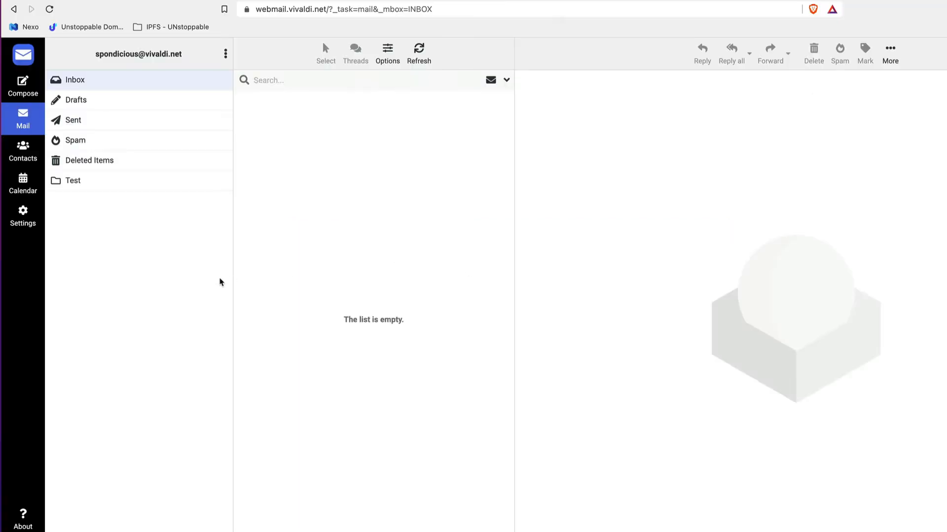
{"action": "mouse_move", "coordinate": [186, 369]}
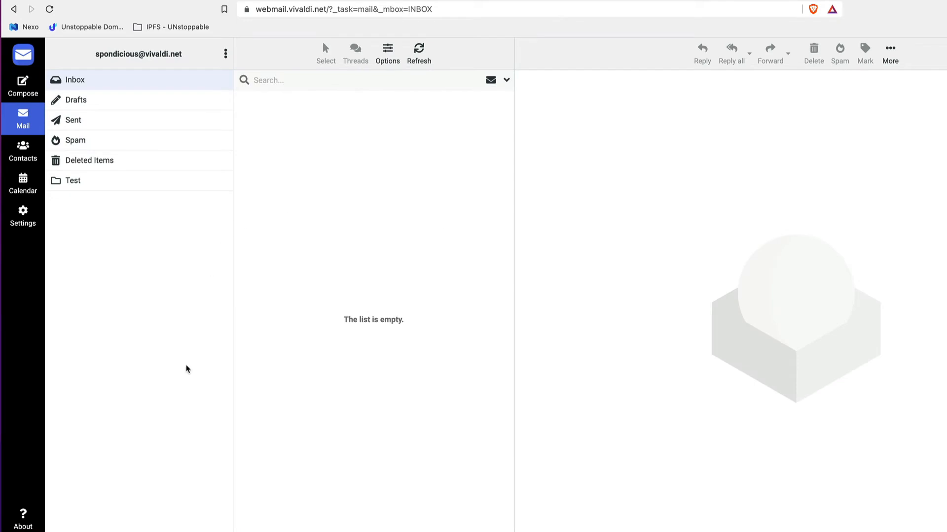
{"action": "mouse_move", "coordinate": [316, 230]}
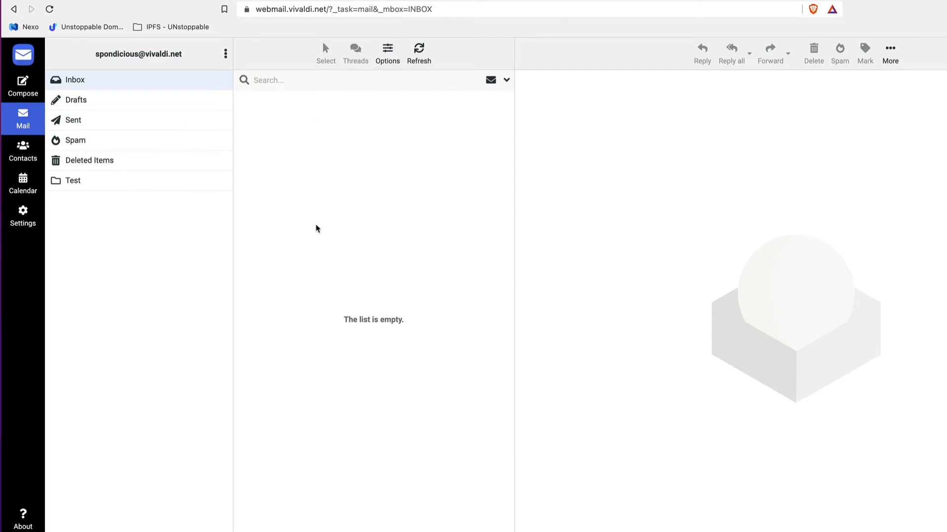
{"action": "mouse_move", "coordinate": [479, 226]}
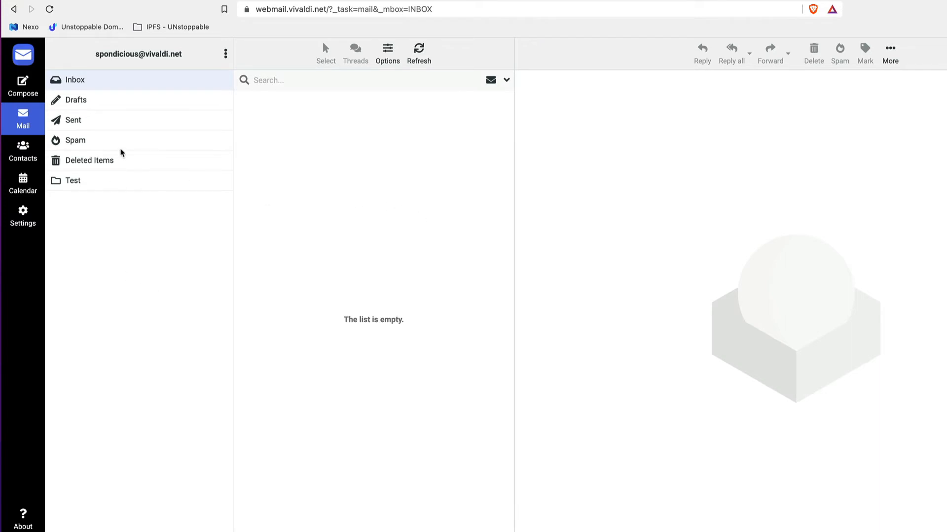
Step: Look at the empty Test folder, then open Sent to see the encrypted messages
{"action": "left_click", "coordinate": [73, 181]}
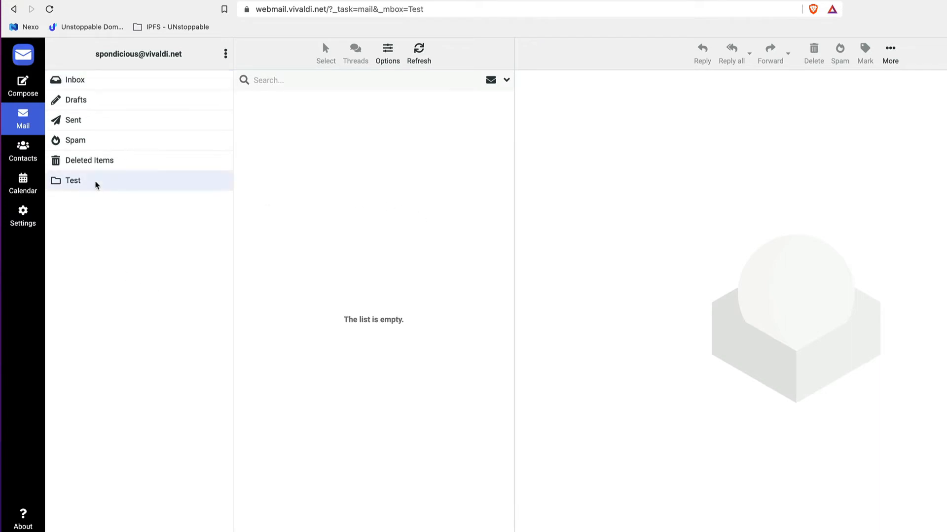
{"action": "left_click", "coordinate": [73, 119]}
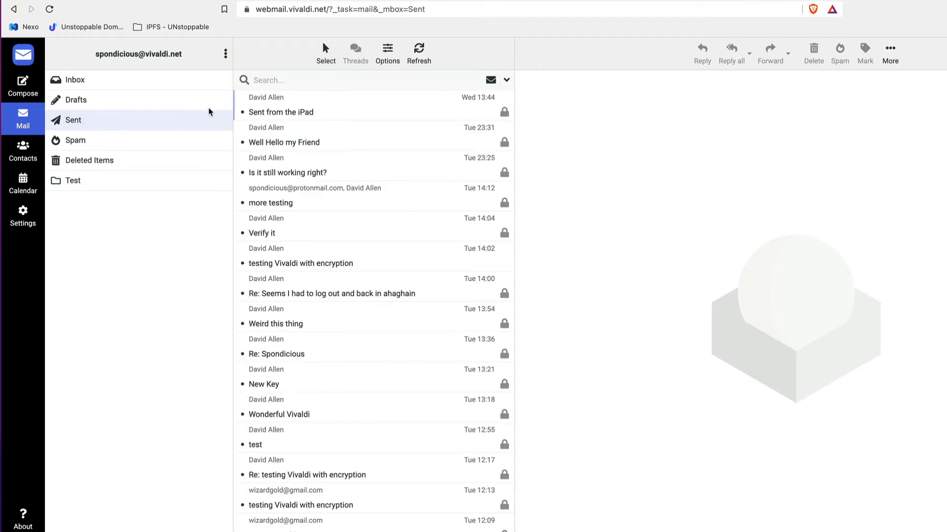
Step: Decrypt the latest sent message, import its PGP key, and open 'Is it still working right?'
{"action": "left_click", "coordinate": [281, 112]}
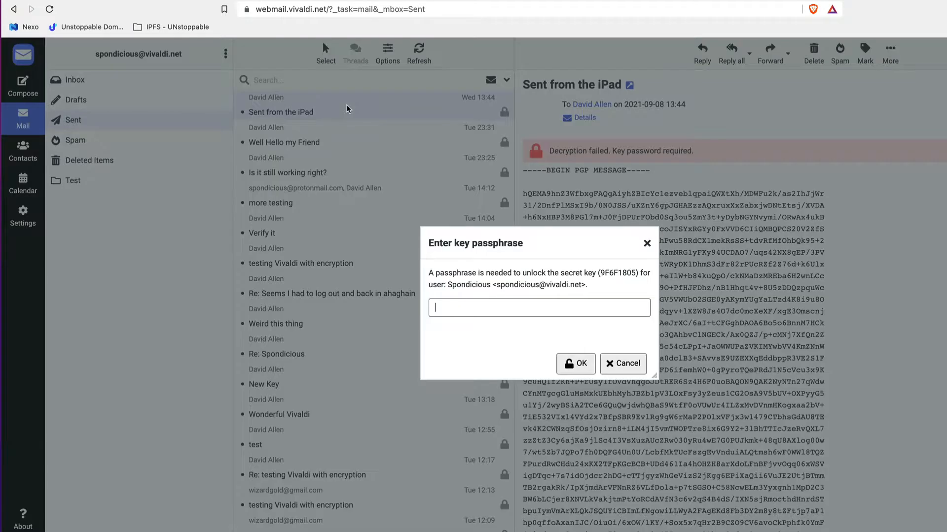
{"action": "left_click", "coordinate": [538, 308]}
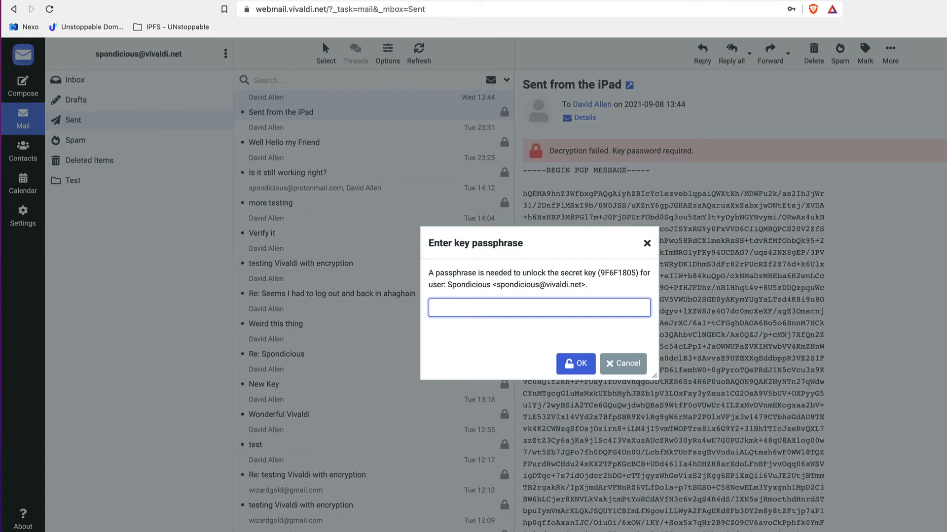
{"action": "left_click", "coordinate": [622, 364]}
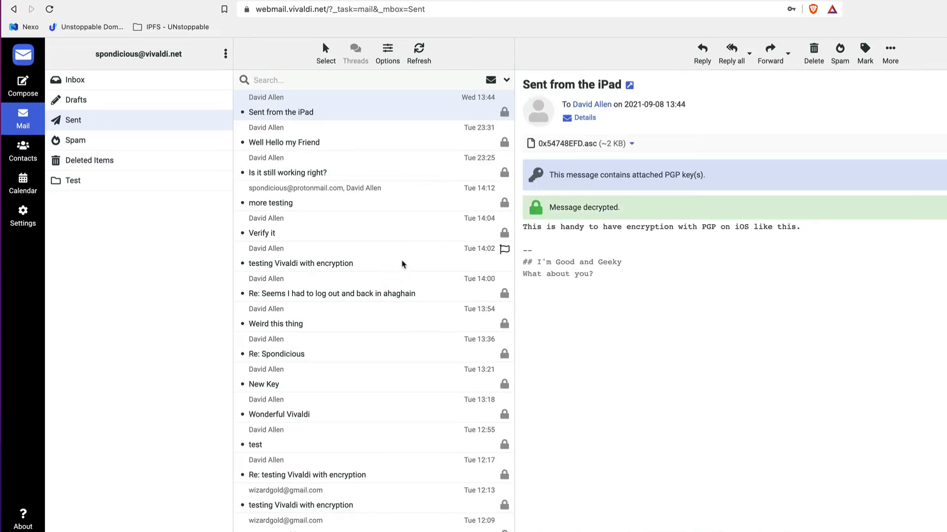
{"action": "mouse_move", "coordinate": [854, 363]}
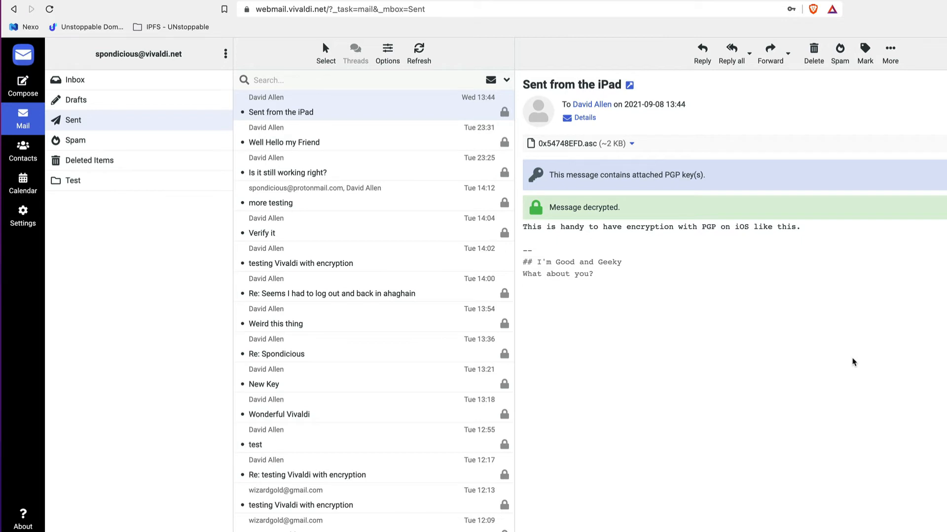
{"action": "mouse_move", "coordinate": [769, 320]}
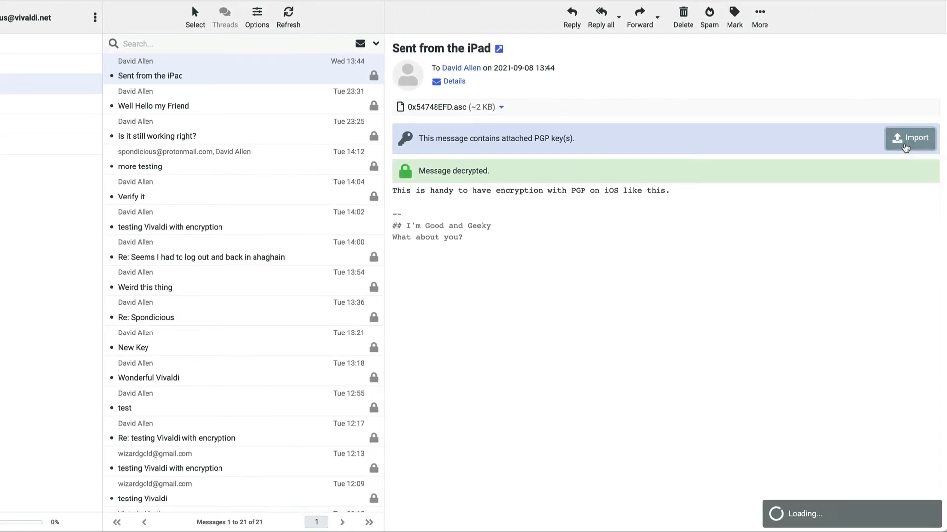
{"action": "left_click", "coordinate": [910, 138]}
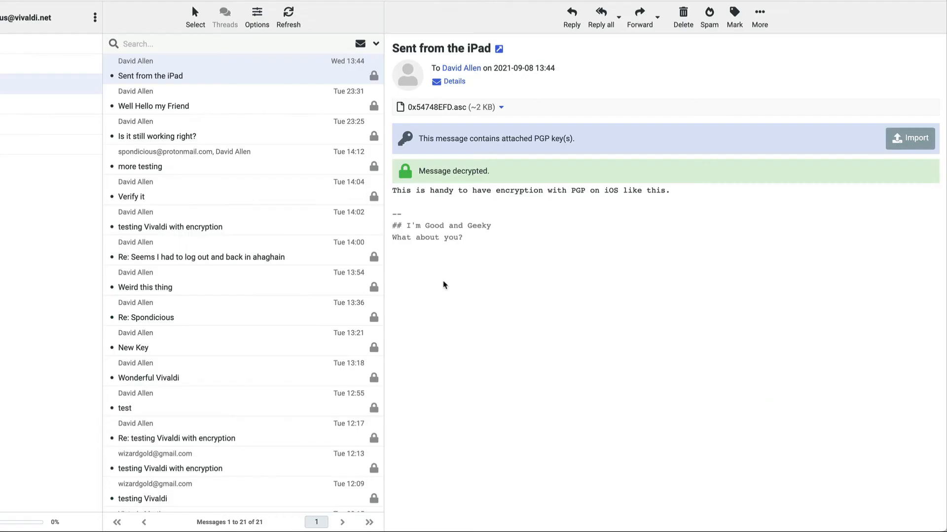
{"action": "left_click", "coordinate": [175, 136]}
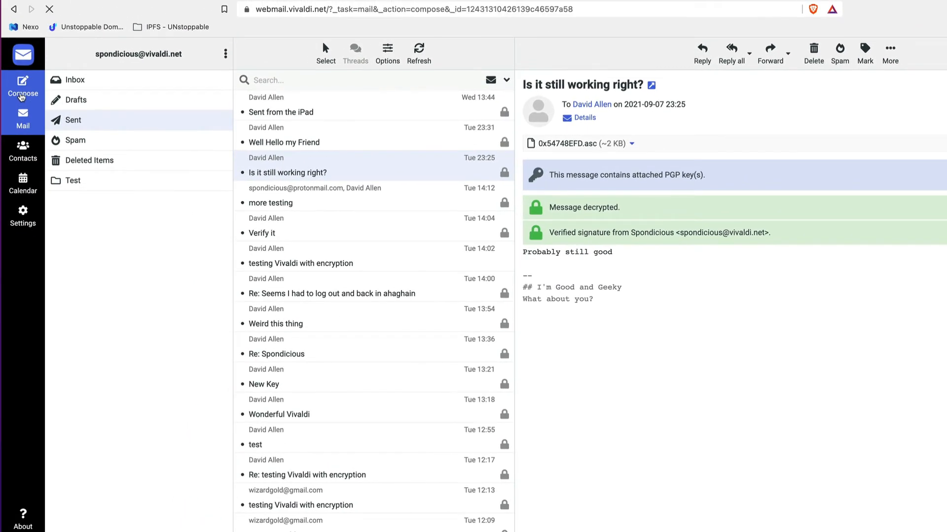
{"action": "left_click", "coordinate": [22, 86]}
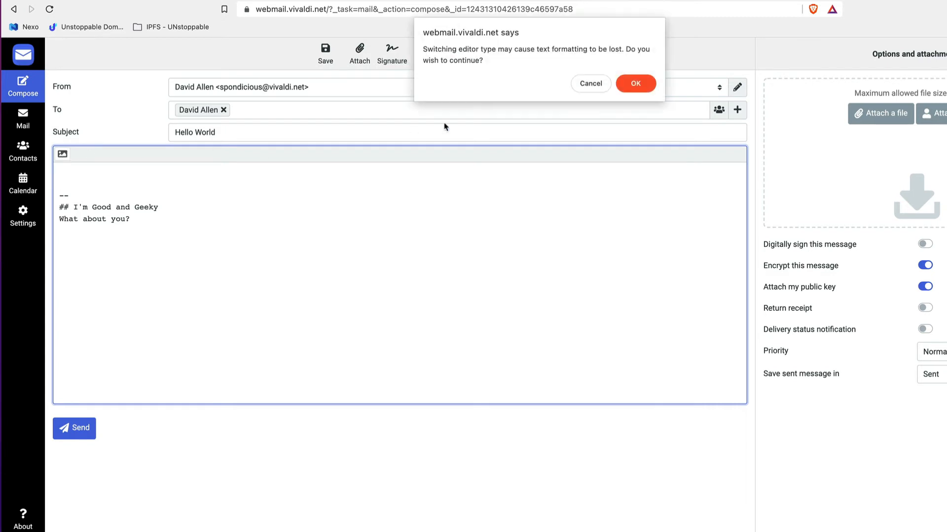
{"action": "mouse_move", "coordinate": [500, 56]}
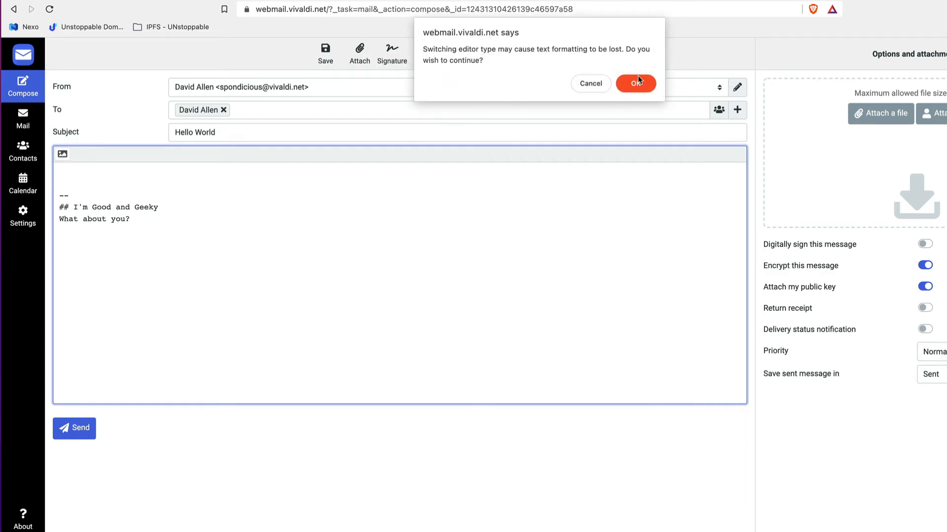
{"action": "left_click", "coordinate": [634, 83]}
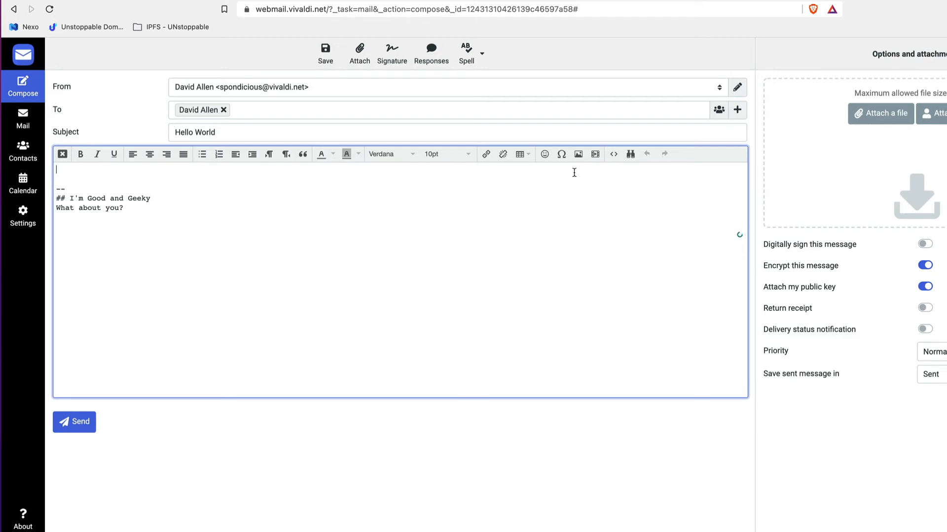
Step: Insert the attached Shortcuts Magic Sorted TN.jpg picture into the Hello World message body
{"action": "left_click", "coordinate": [578, 154]}
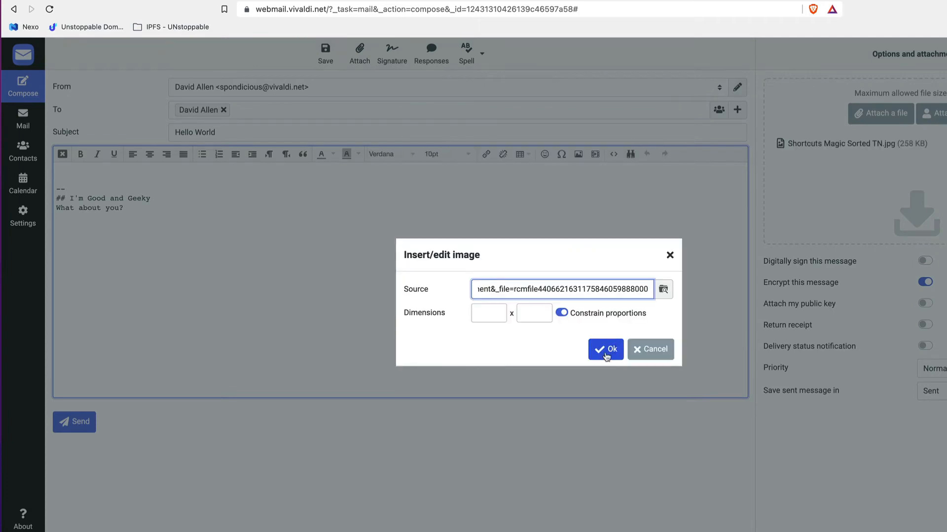
{"action": "left_click", "coordinate": [606, 349]}
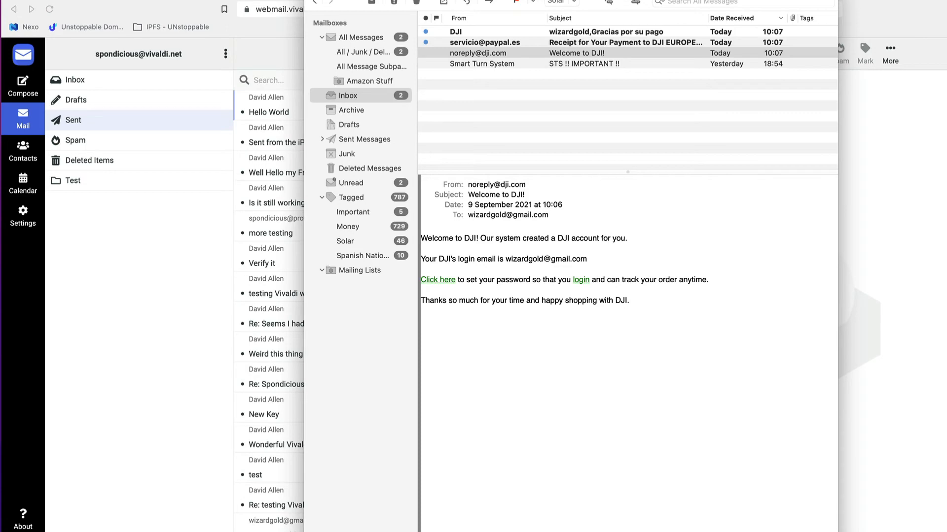
Step: Open Hello World in MailMate's Inbox to confirm decryption and the embedded picture
{"action": "left_click", "coordinate": [567, 32]}
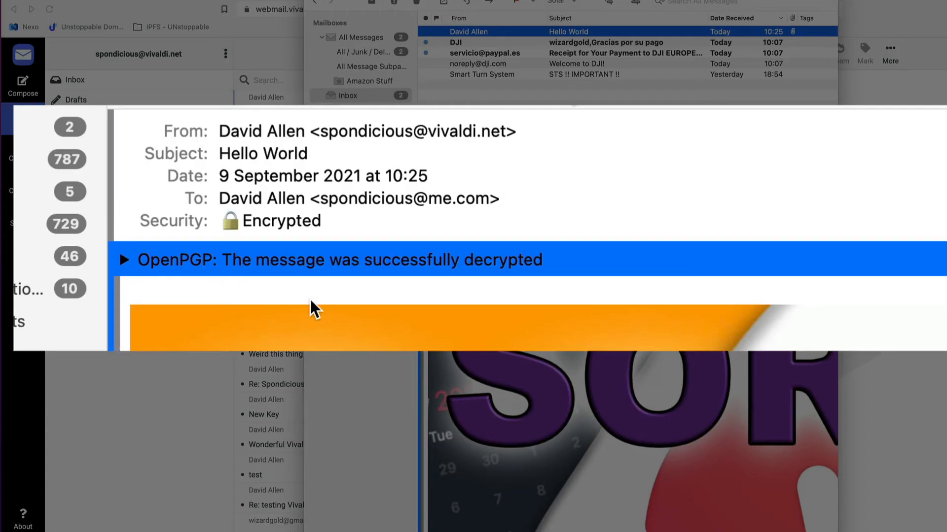
{"action": "mouse_move", "coordinate": [530, 384]}
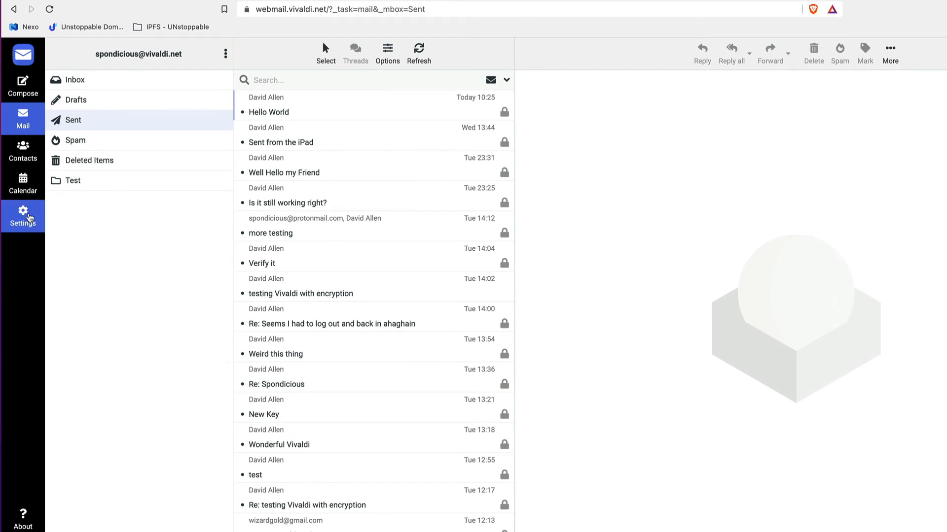
Step: Go to Settings > PGP Keys, which lists four stored keys
{"action": "left_click", "coordinate": [22, 215]}
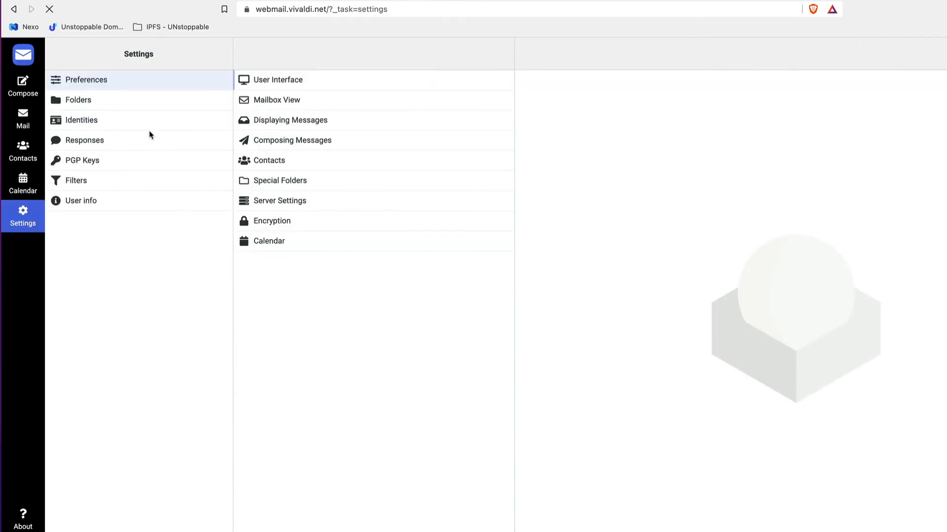
{"action": "left_click", "coordinate": [82, 160]}
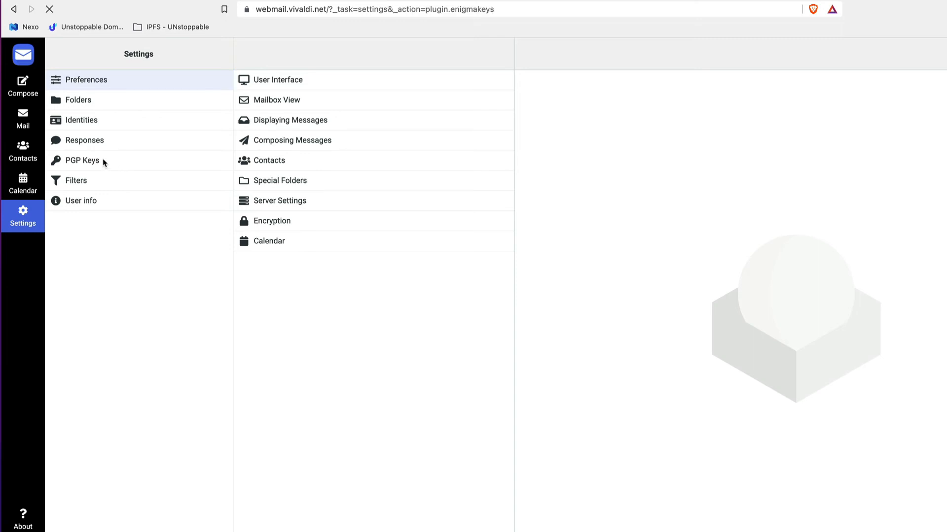
{"action": "left_click", "coordinate": [83, 160]}
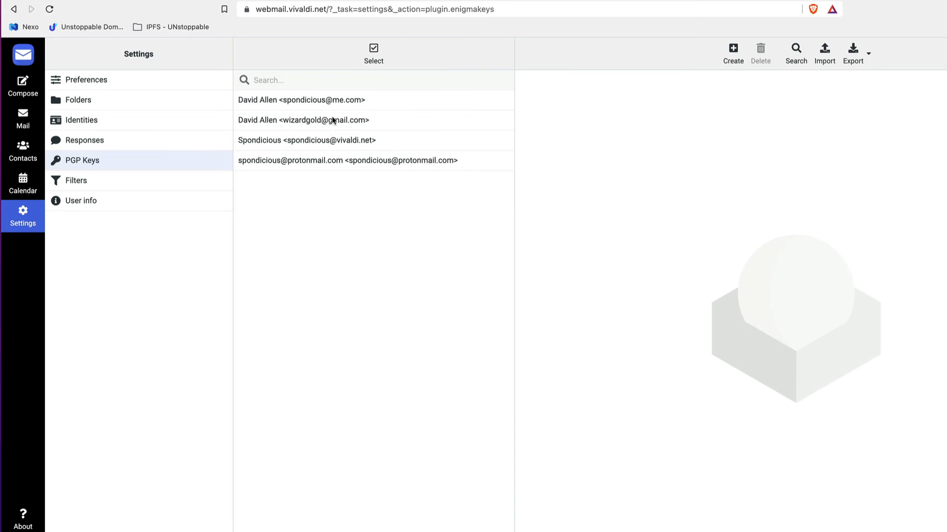
{"action": "mouse_move", "coordinate": [321, 236]}
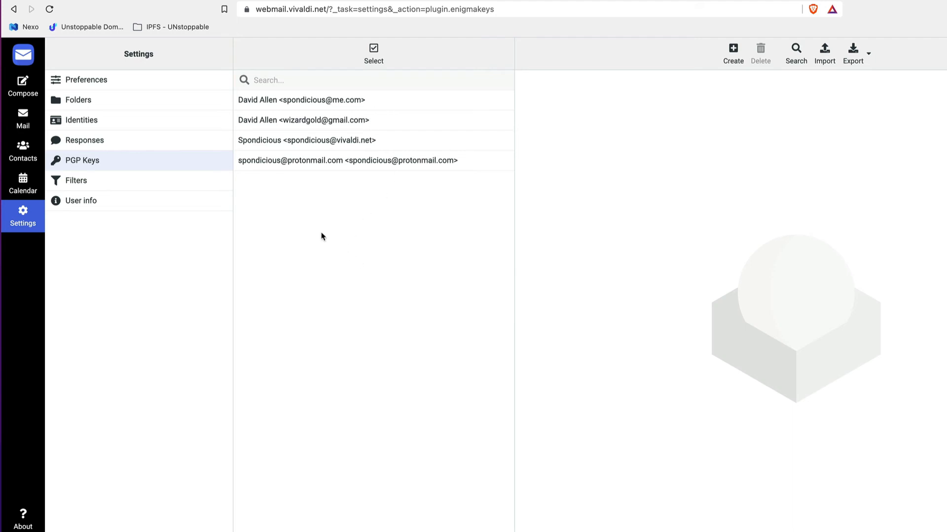
{"action": "mouse_move", "coordinate": [122, 184]}
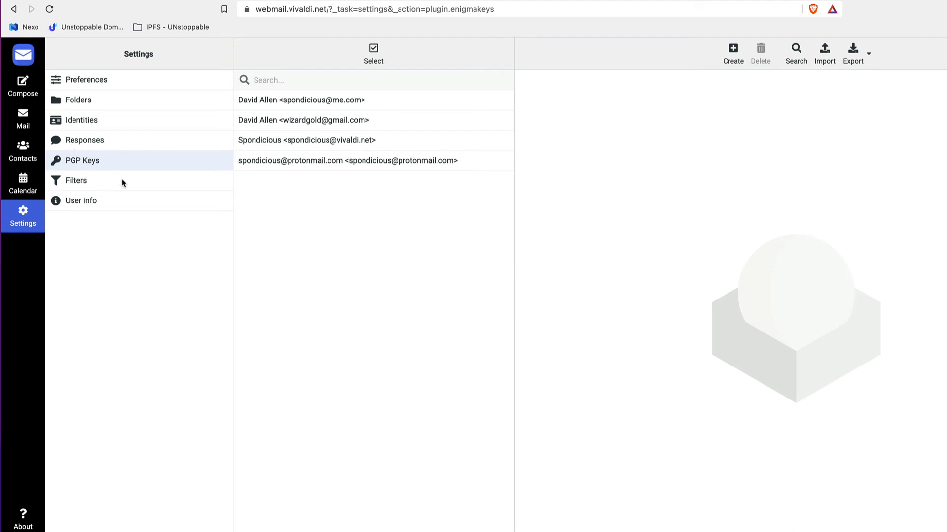
{"action": "mouse_move", "coordinate": [664, 88]}
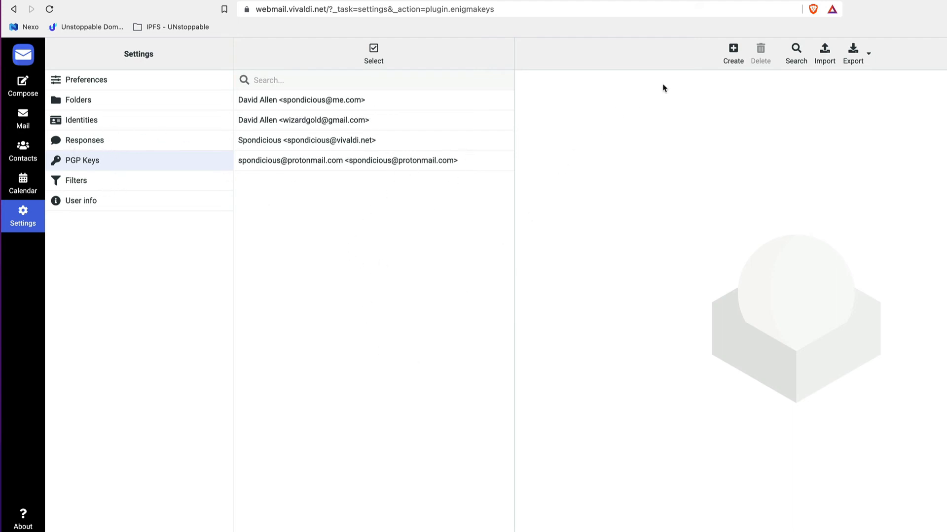
{"action": "mouse_move", "coordinate": [684, 129]}
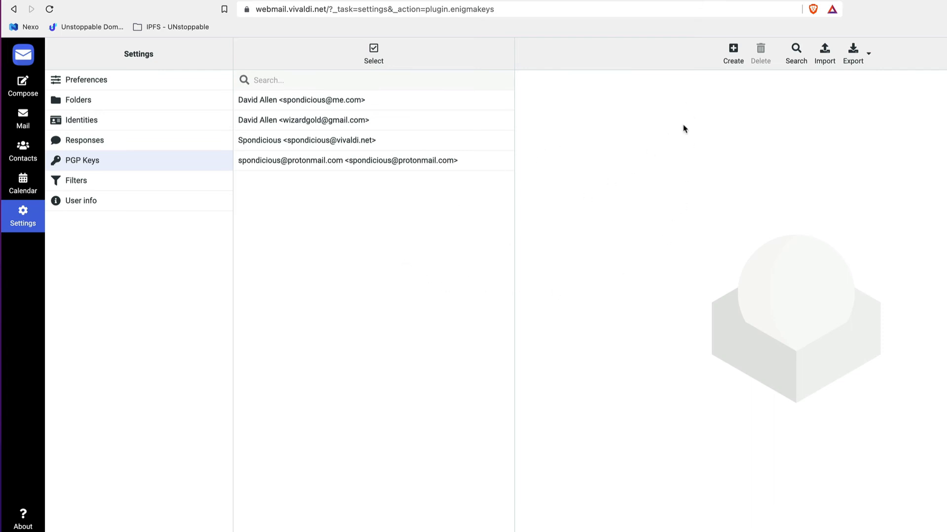
Step: Open the new PGP key form, keep the 2048-bit key size, and focus the Password field
{"action": "left_click", "coordinate": [732, 53]}
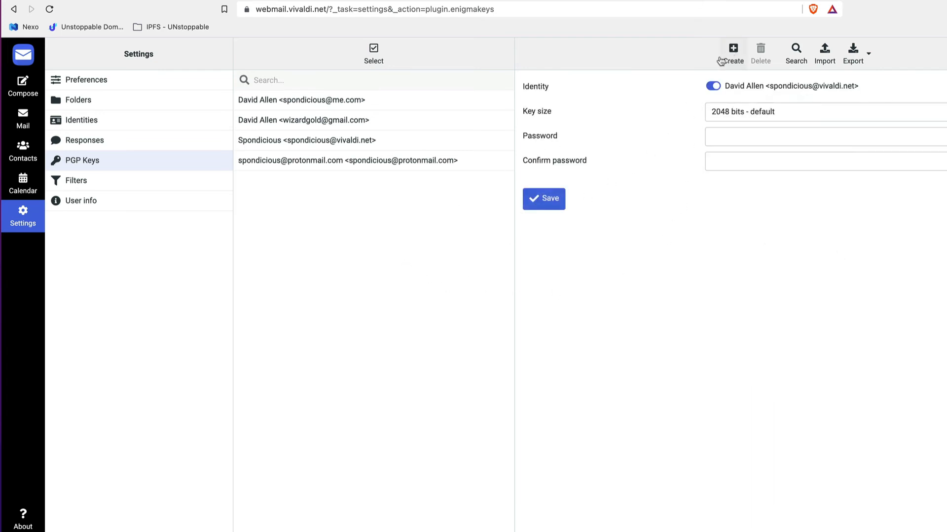
{"action": "left_click", "coordinate": [821, 112]}
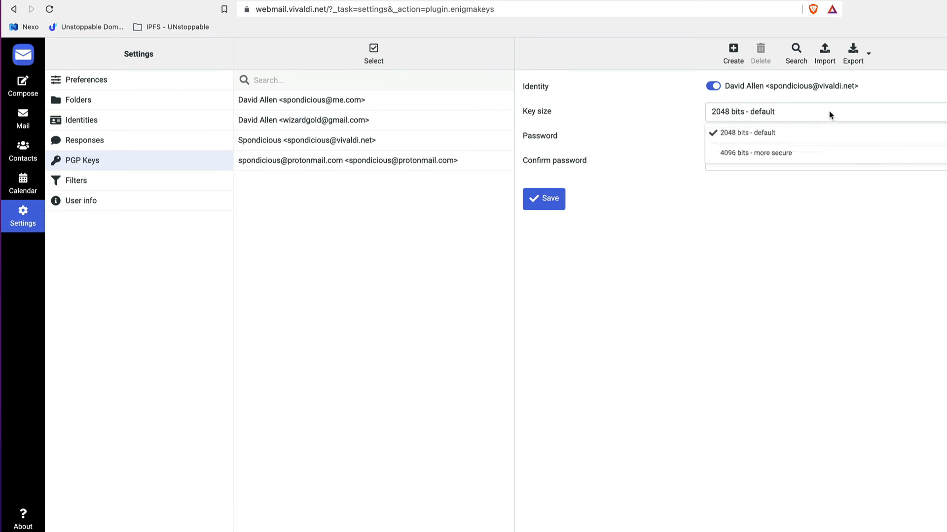
{"action": "mouse_move", "coordinate": [737, 162]}
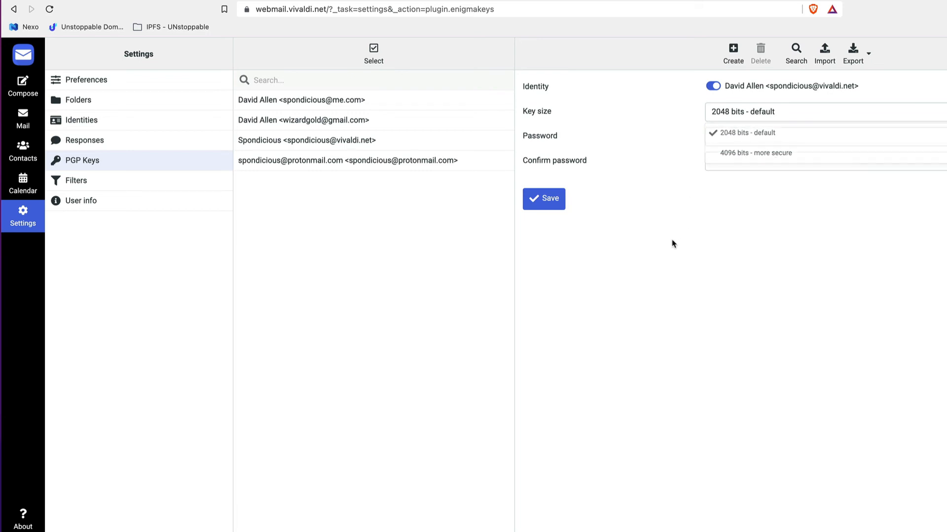
{"action": "left_click", "coordinate": [751, 133]}
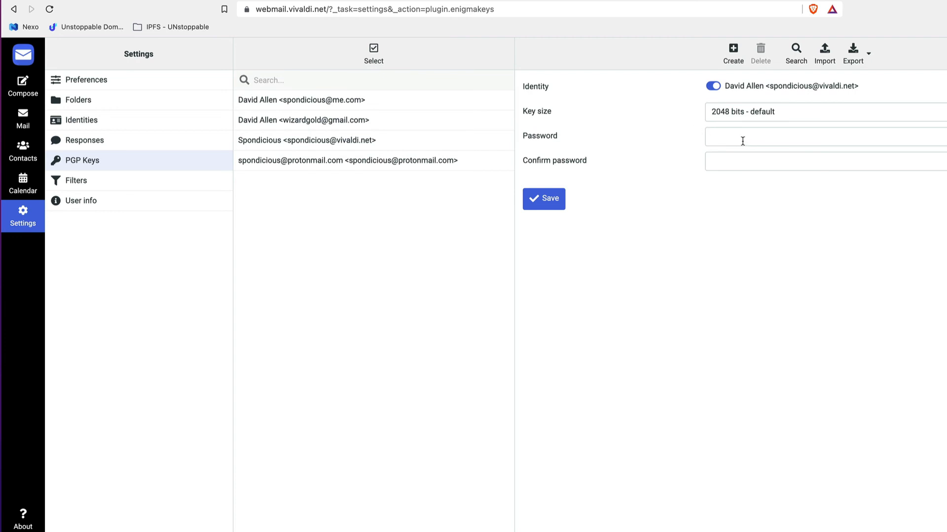
{"action": "left_click", "coordinate": [543, 198]}
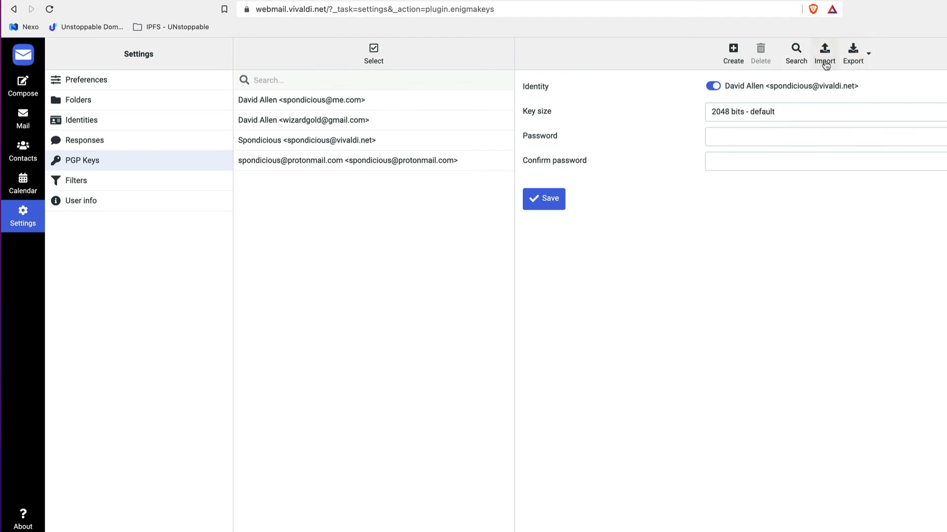
{"action": "mouse_move", "coordinate": [825, 54]}
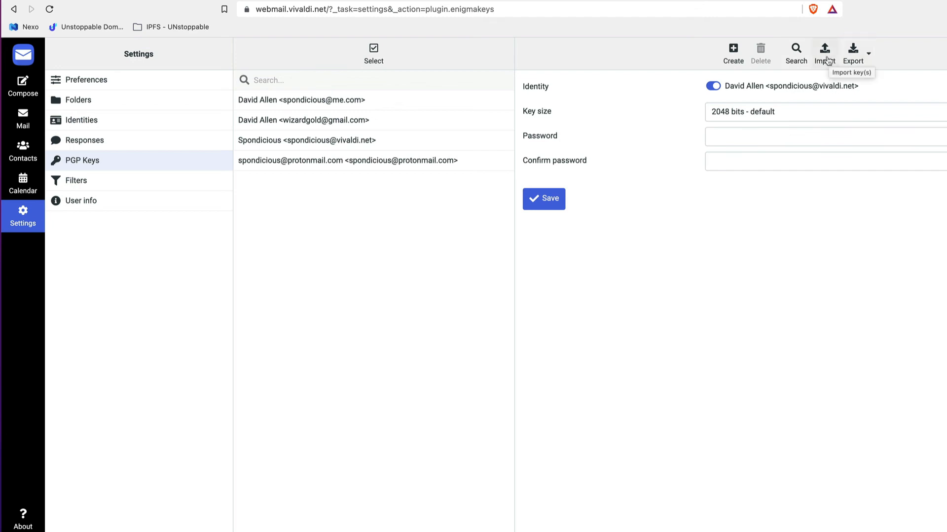
{"action": "mouse_move", "coordinate": [644, 381]}
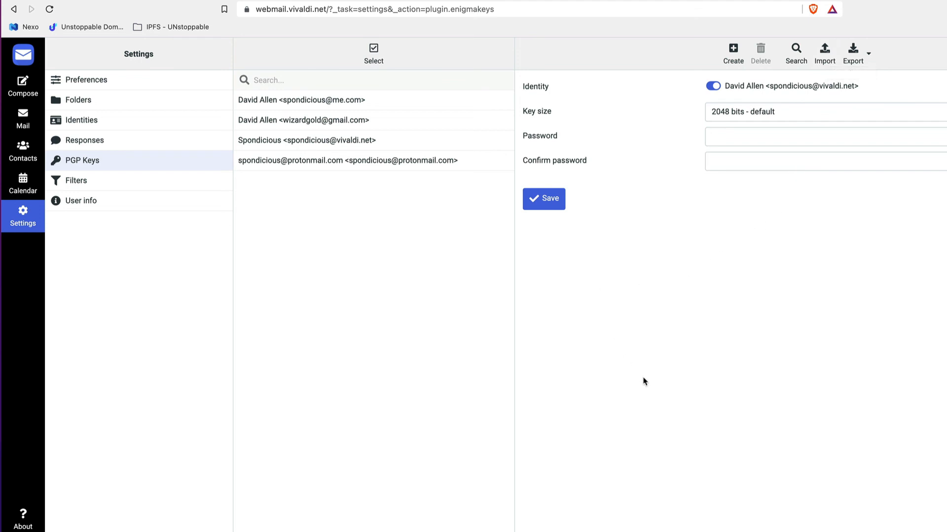
{"action": "mouse_move", "coordinate": [693, 357]}
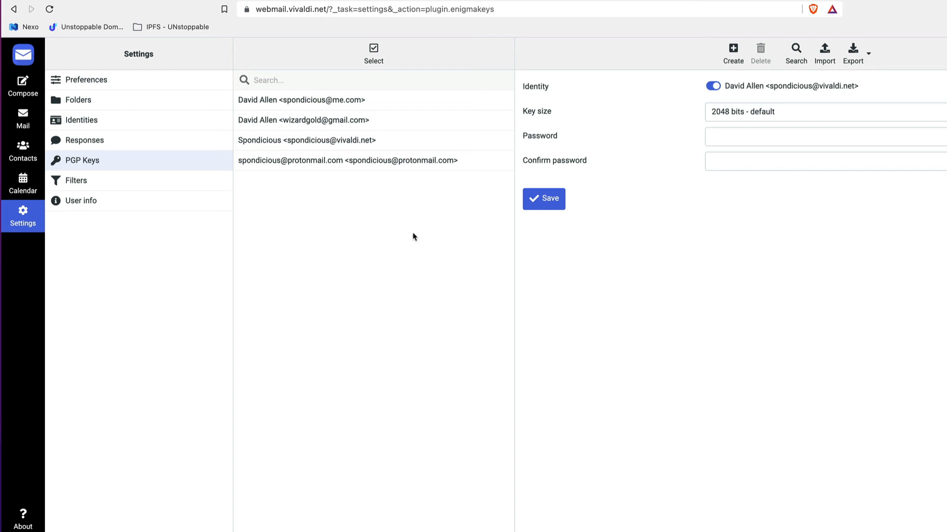
{"action": "mouse_move", "coordinate": [713, 223]}
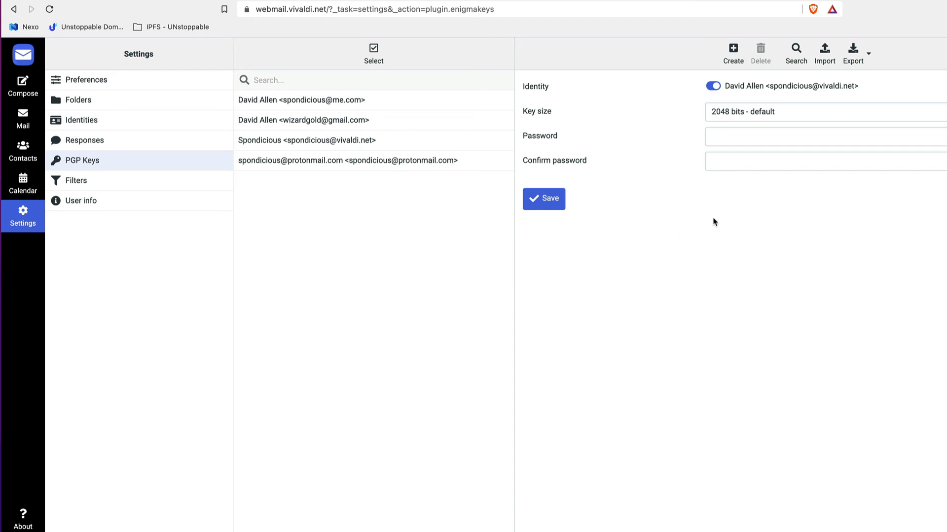
{"action": "mouse_move", "coordinate": [735, 326]}
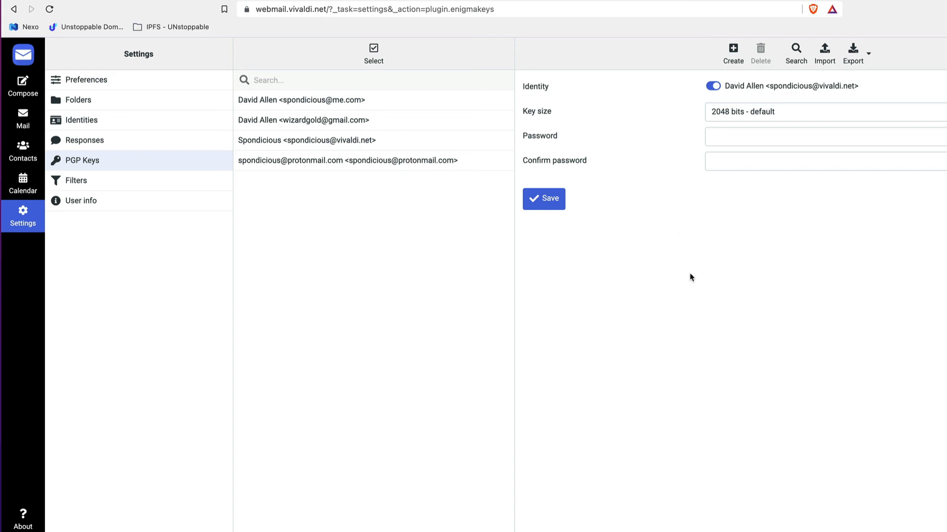
{"action": "mouse_move", "coordinate": [707, 290]}
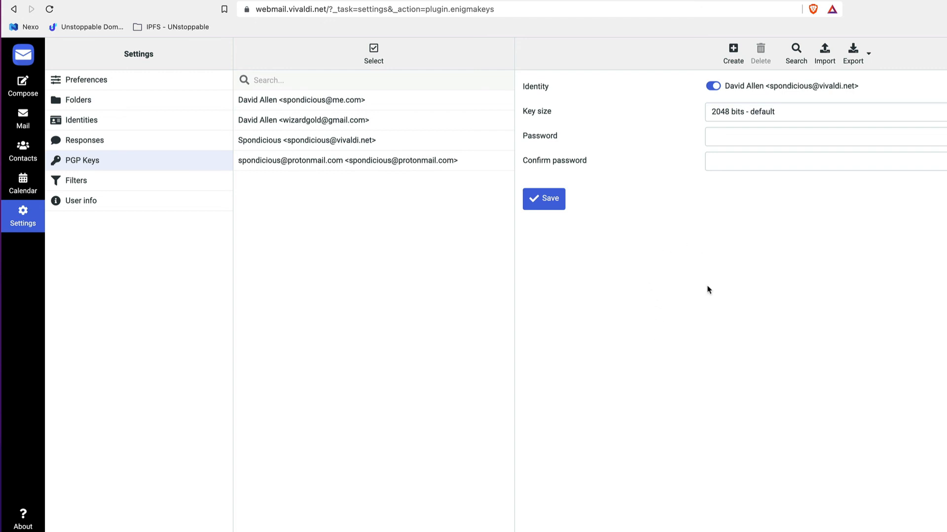